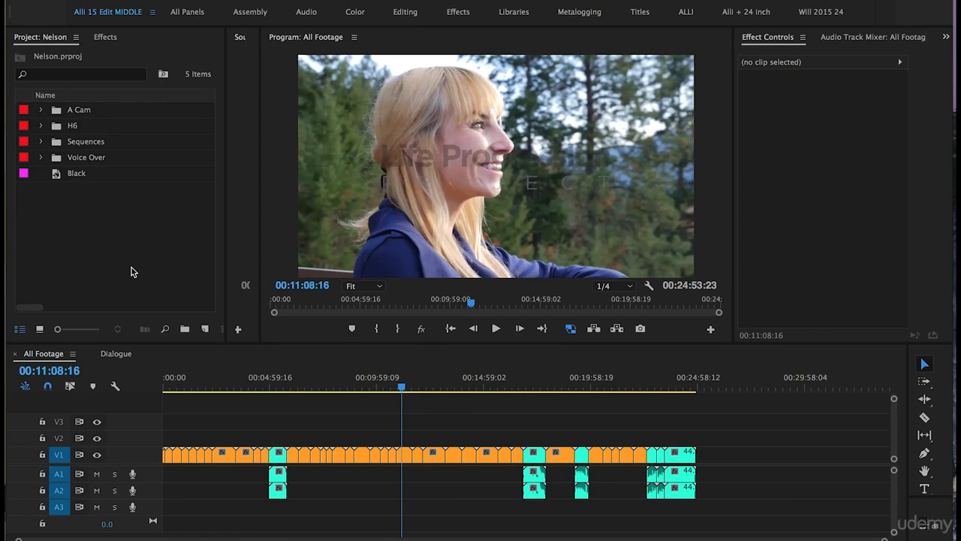
mouse_move(190, 293)
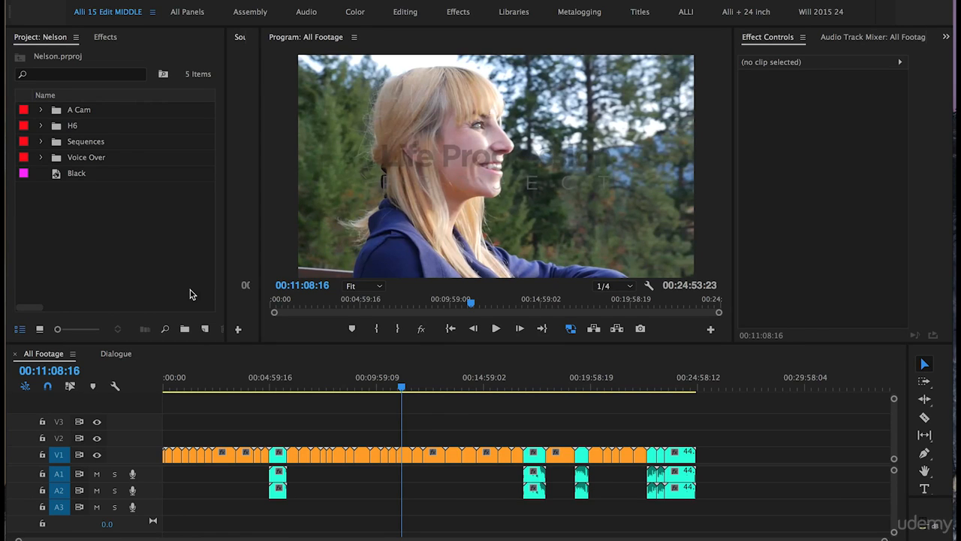
mouse_move(208, 333)
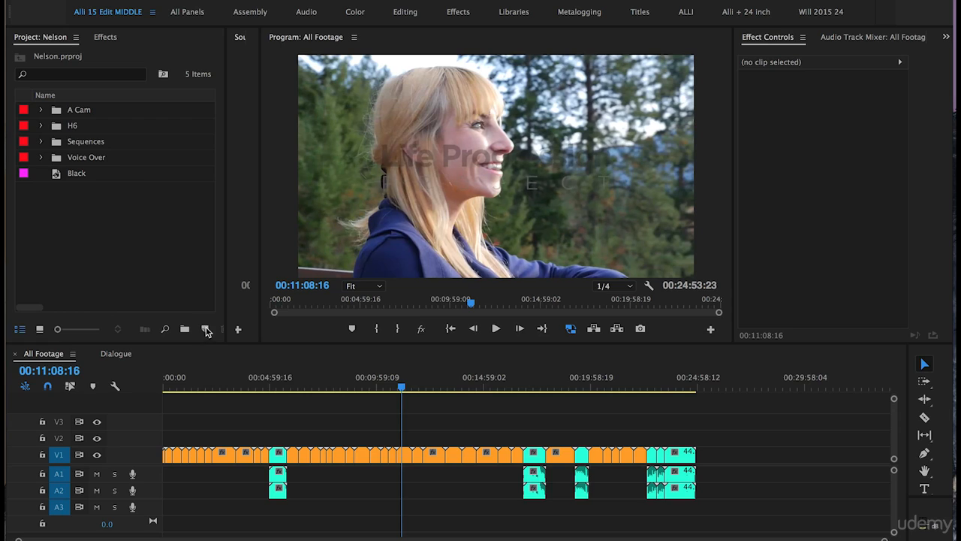
mouse_move(195, 305)
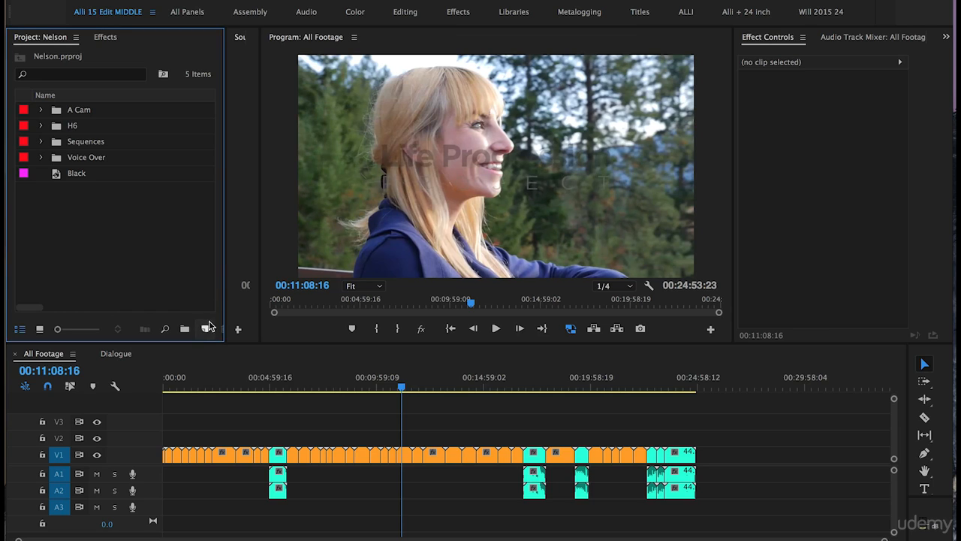
Create Sequence 03 via New Item and collapse the ARRI preset group to show top-level folders
click(205, 329)
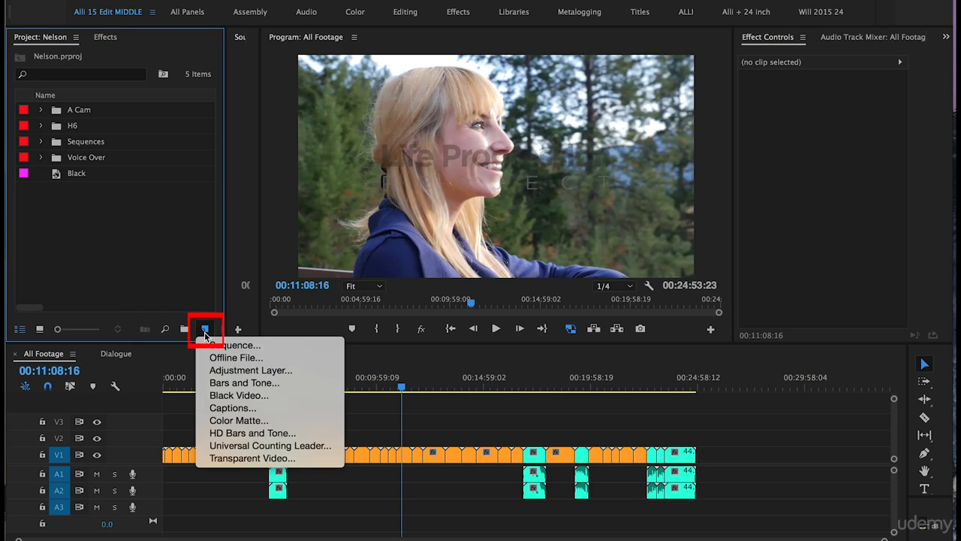
mouse_move(235, 345)
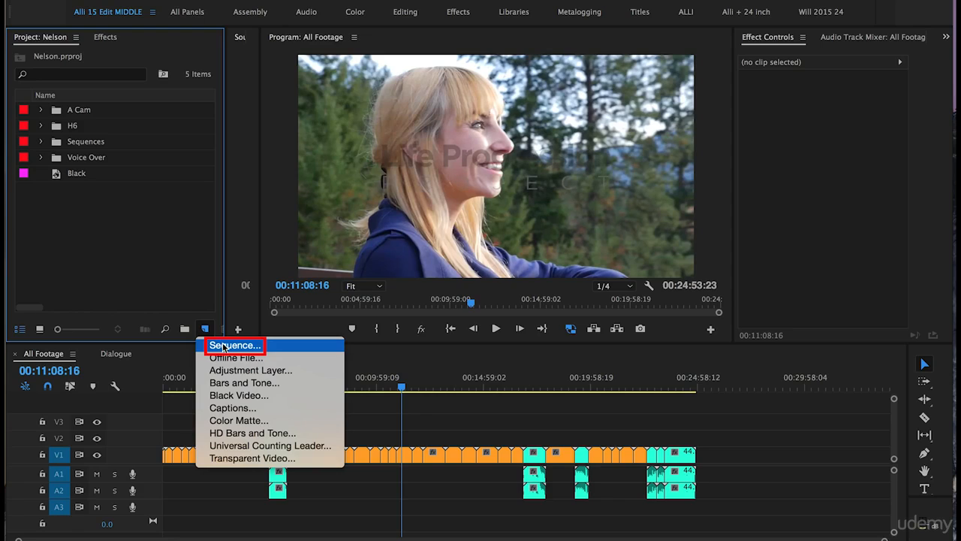
click(235, 344)
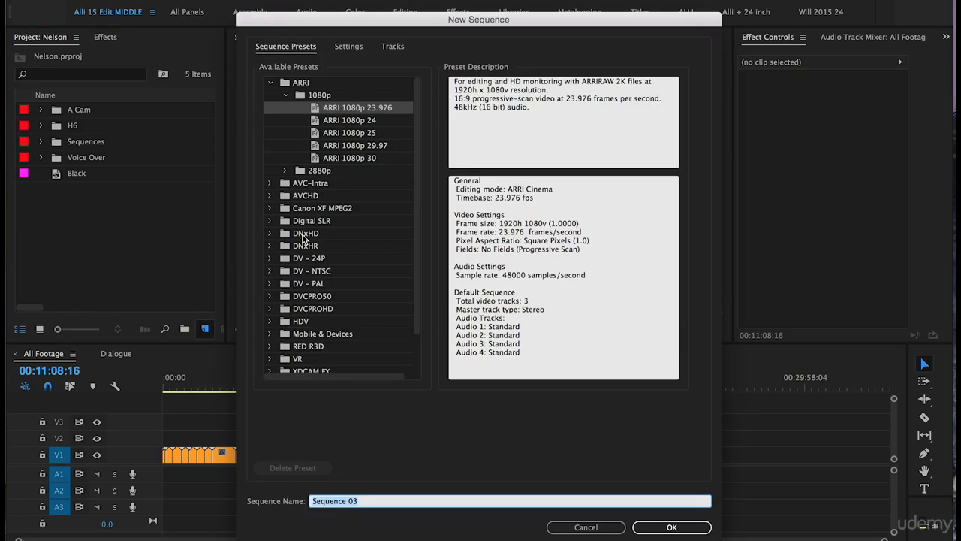
scroll(down, 3)
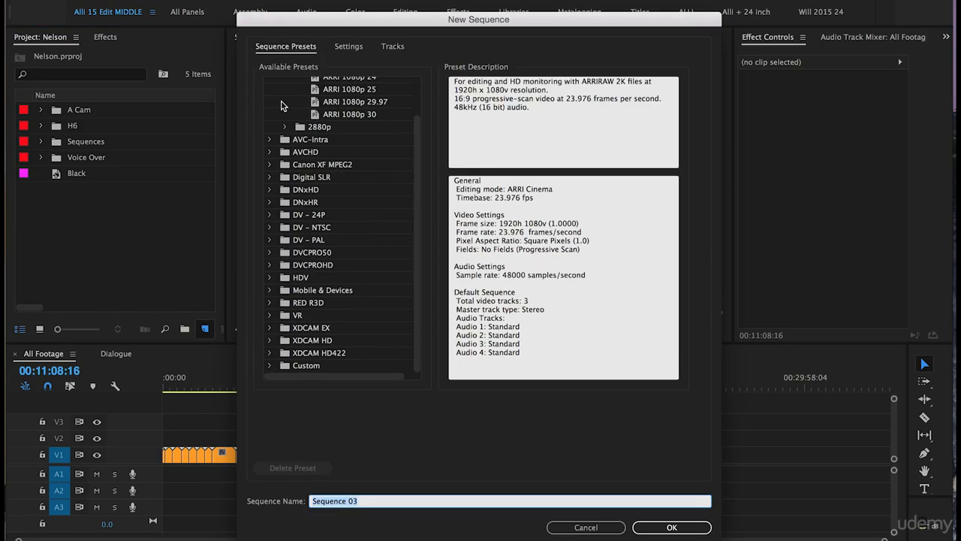
click(286, 94)
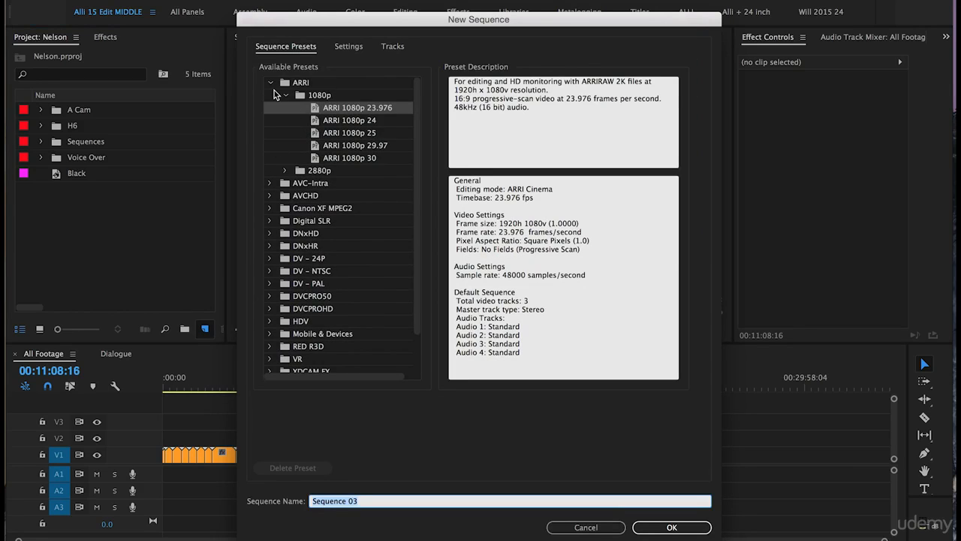
click(270, 81)
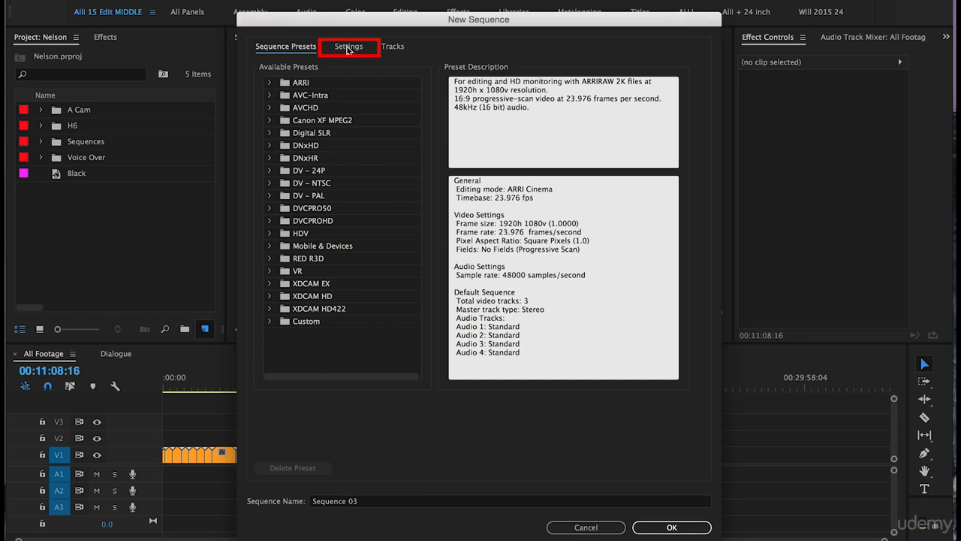
Choose Custom editing mode in Settings, keeping 1920x1080 at 23.976 fps with 48 kHz audio
click(348, 46)
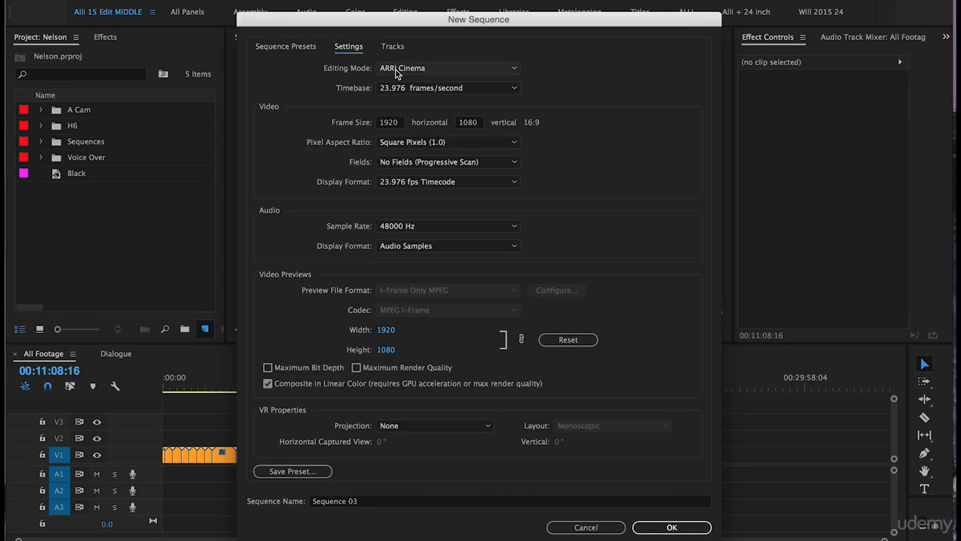
click(447, 67)
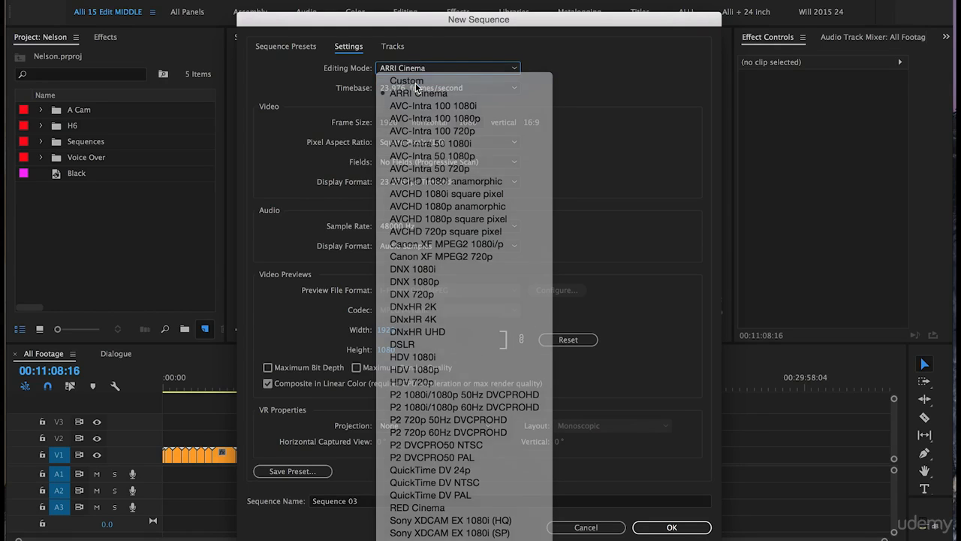
click(406, 80)
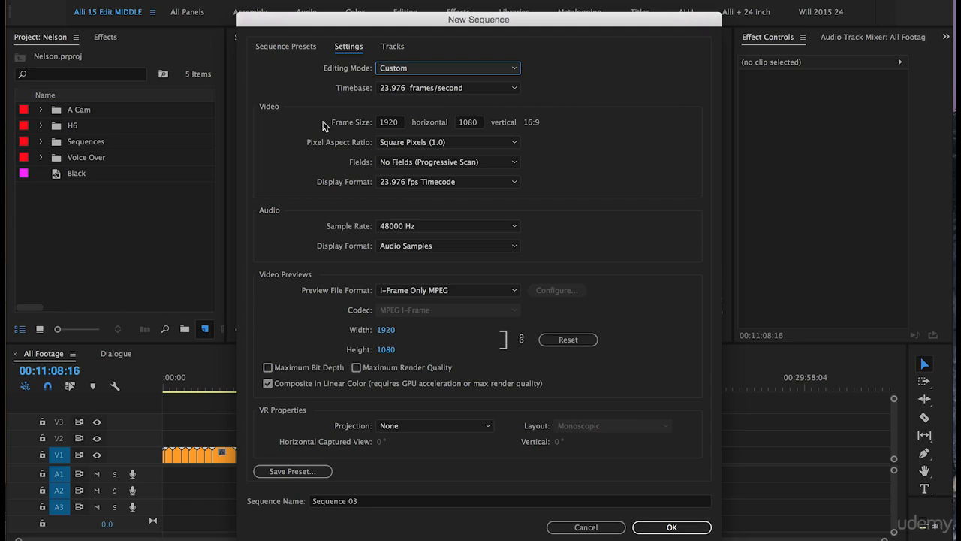
mouse_move(394, 134)
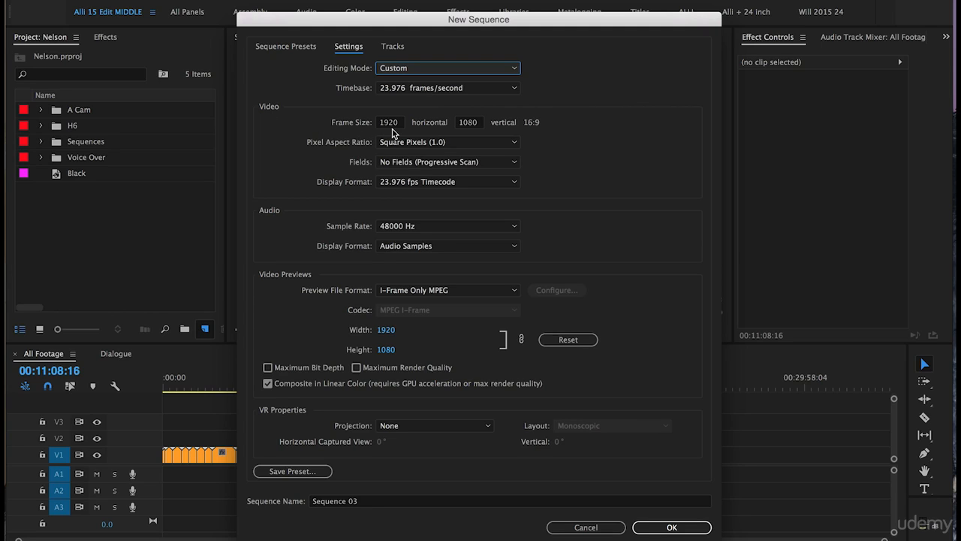
mouse_move(319, 157)
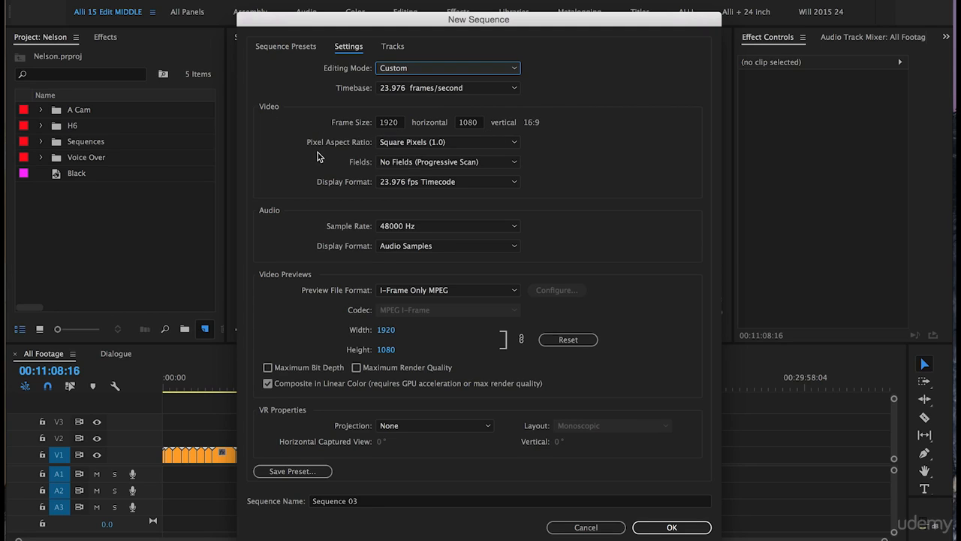
mouse_move(366, 155)
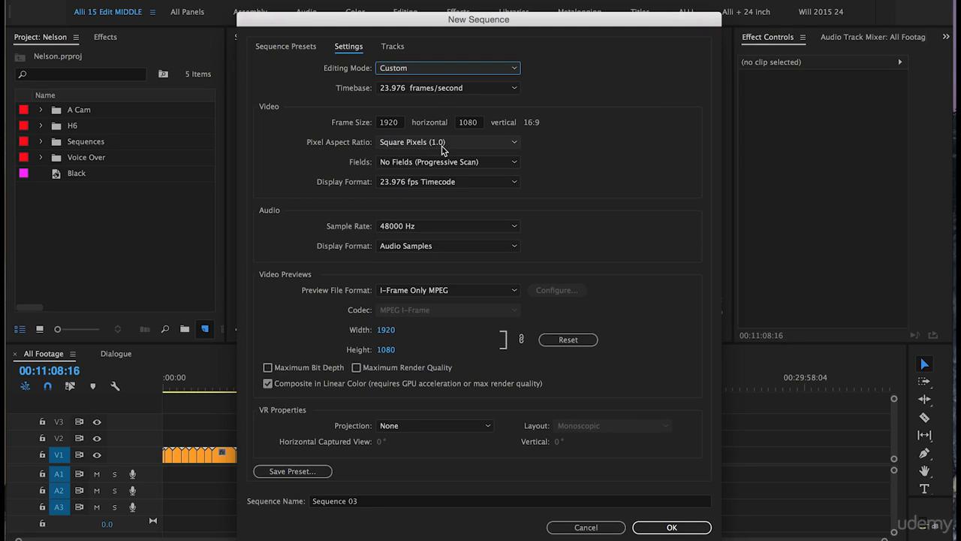
mouse_move(565, 160)
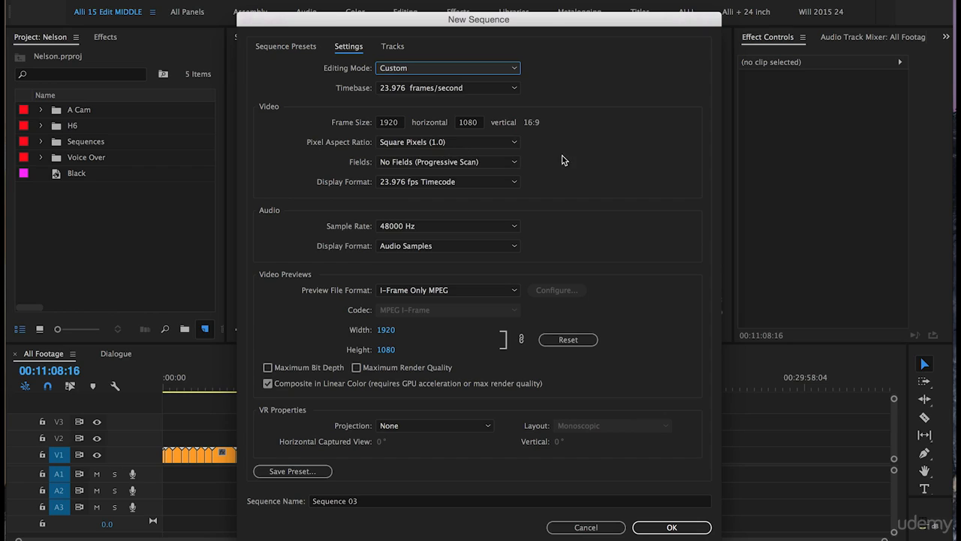
mouse_move(565, 177)
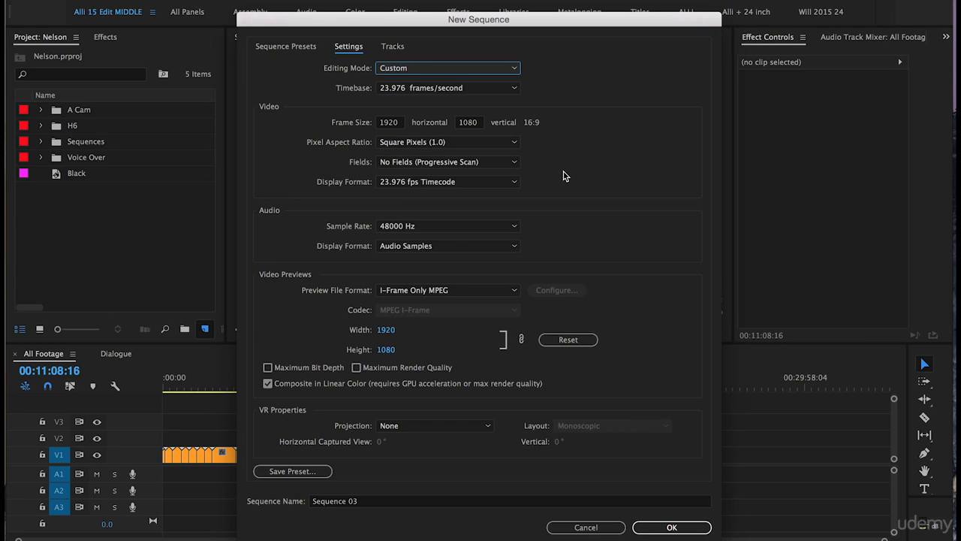
mouse_move(526, 294)
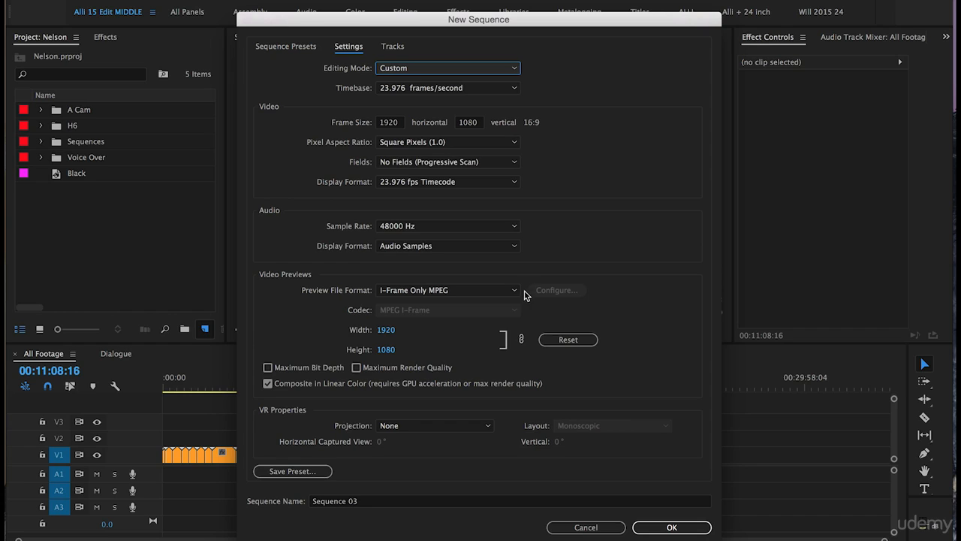
mouse_move(293, 235)
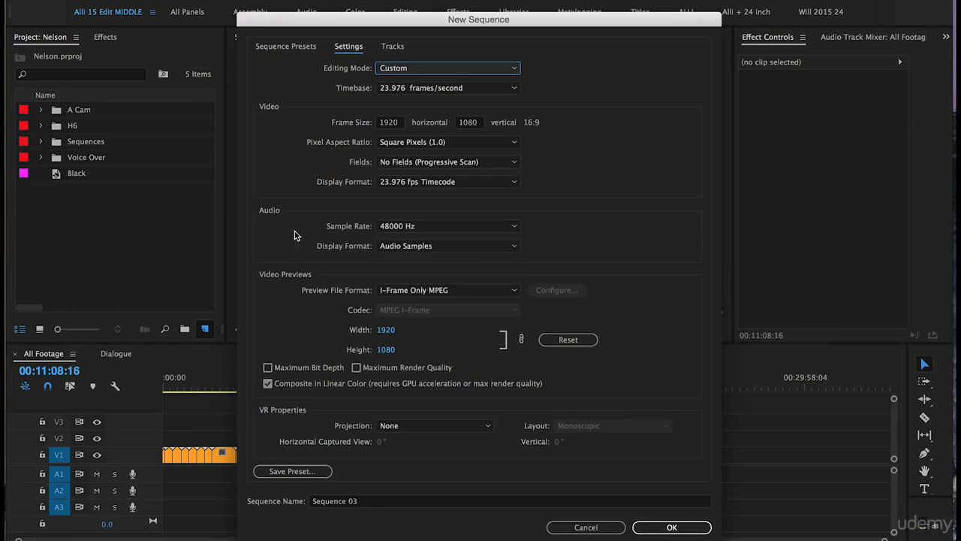
mouse_move(639, 216)
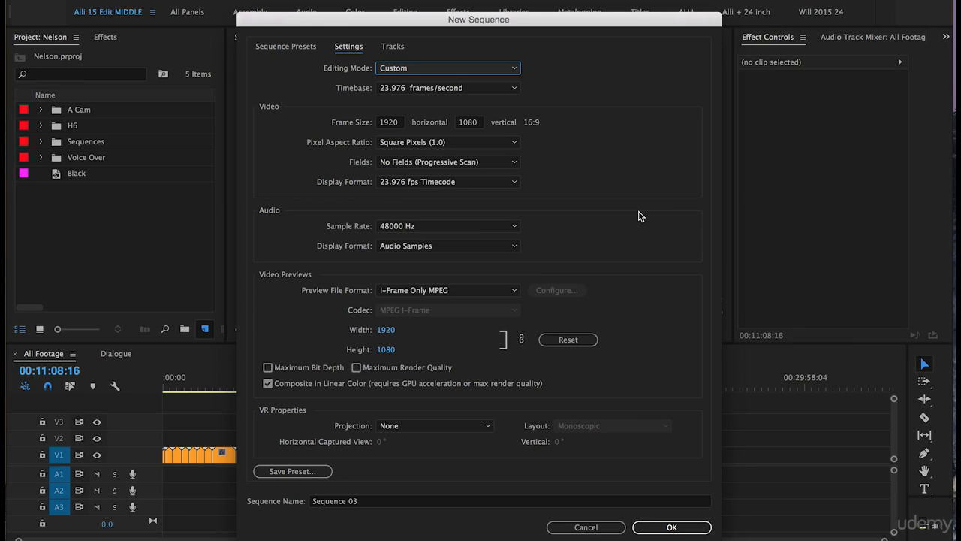
mouse_move(276, 271)
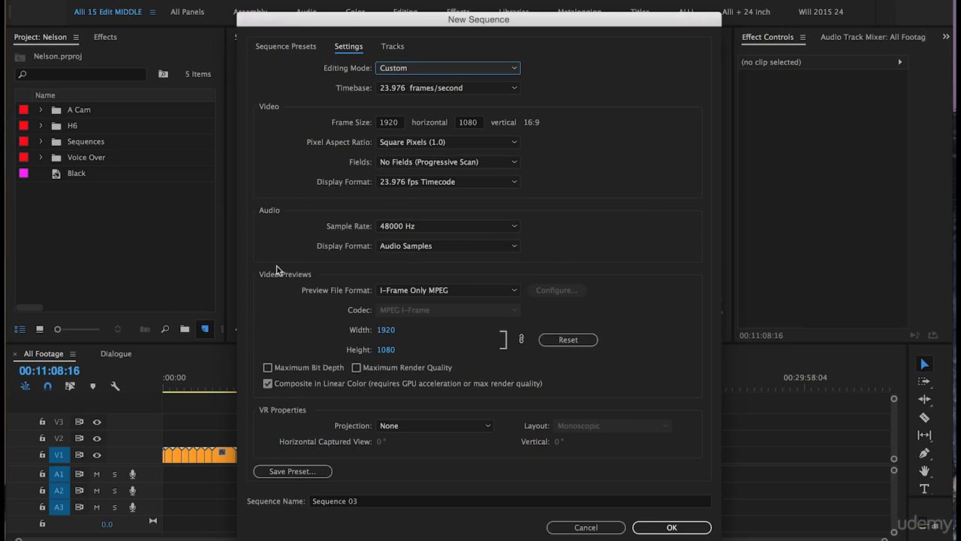
mouse_move(307, 299)
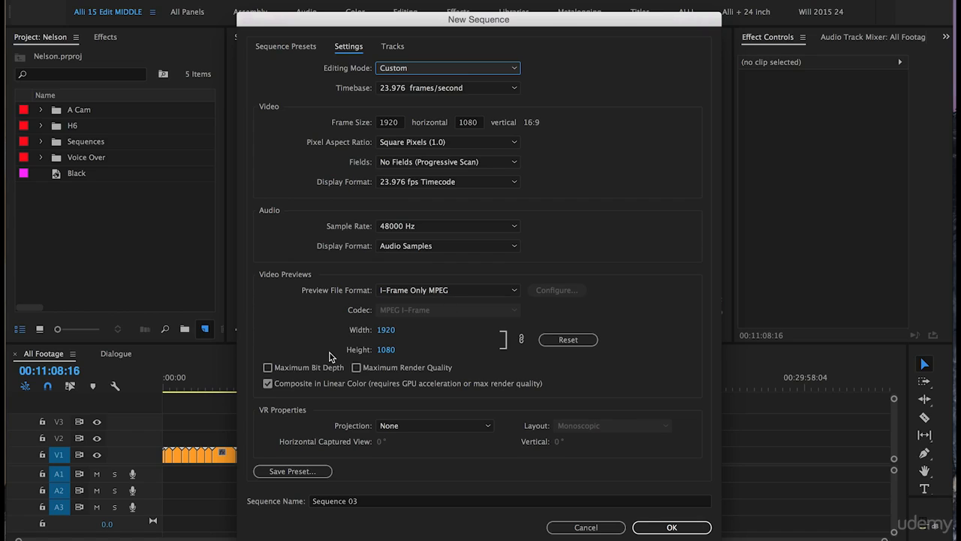
mouse_move(319, 340)
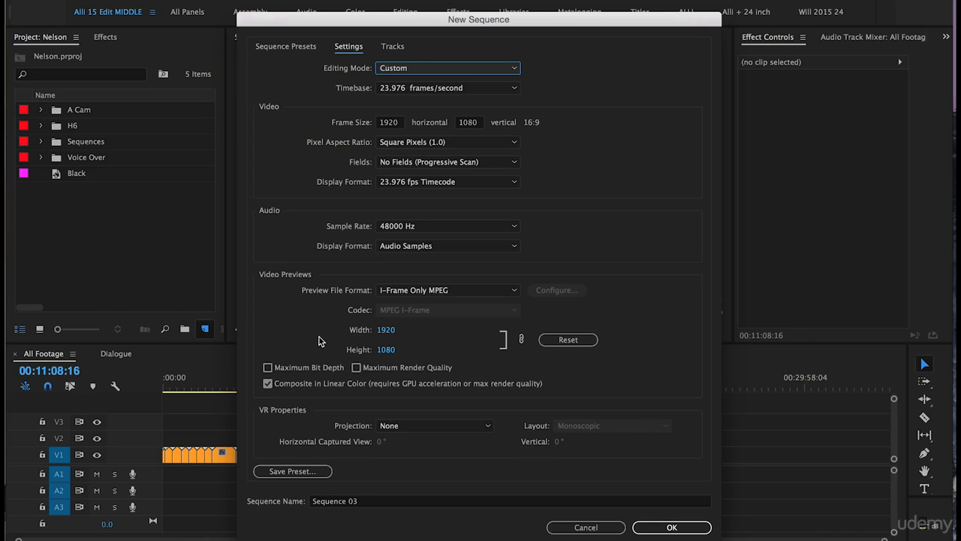
mouse_move(283, 335)
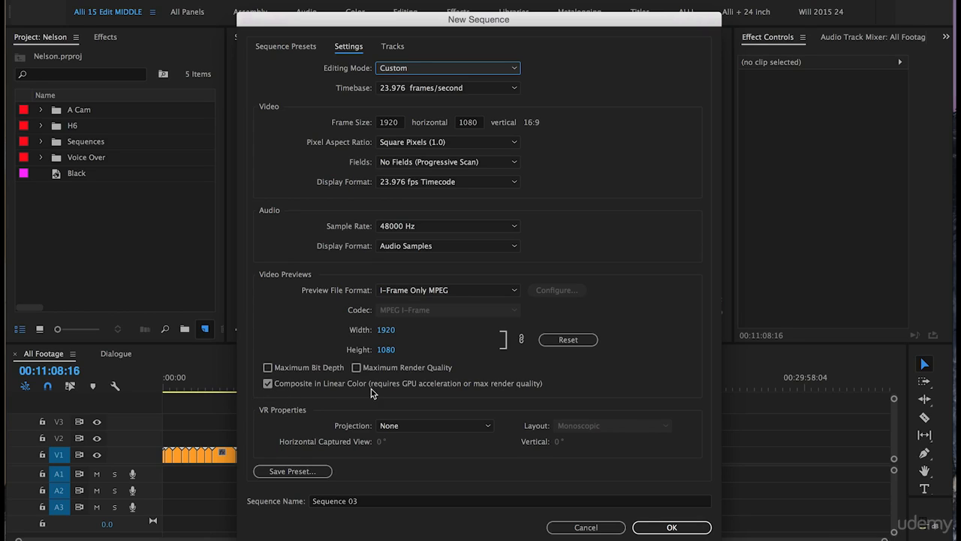
mouse_move(332, 419)
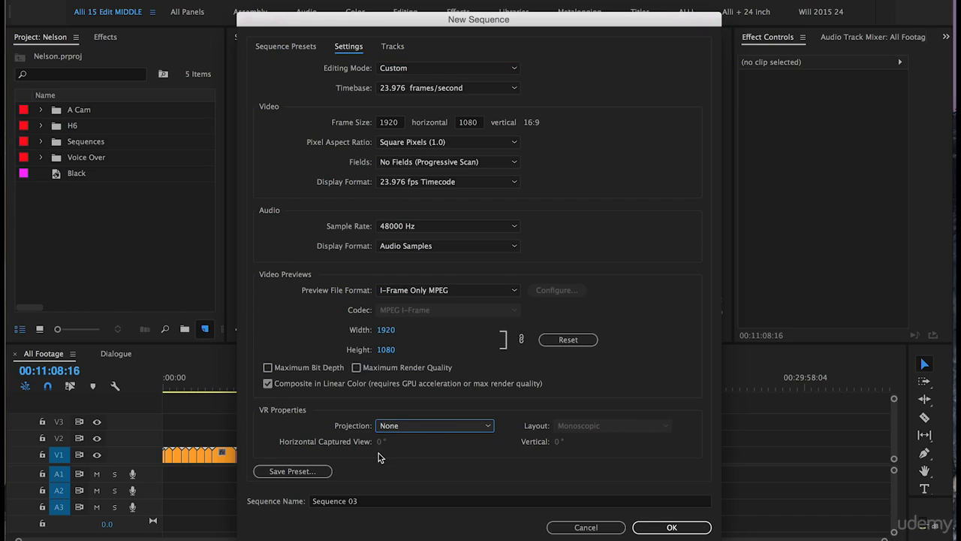
mouse_move(388, 413)
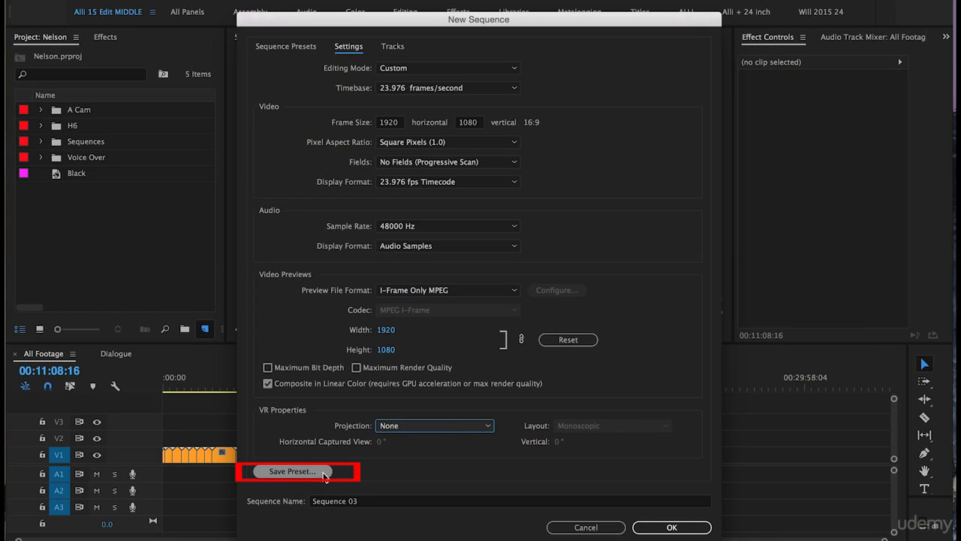
Name the new sequence preset '1920 x 1080 23.98' in Save Sequence Preset, description blank
click(292, 471)
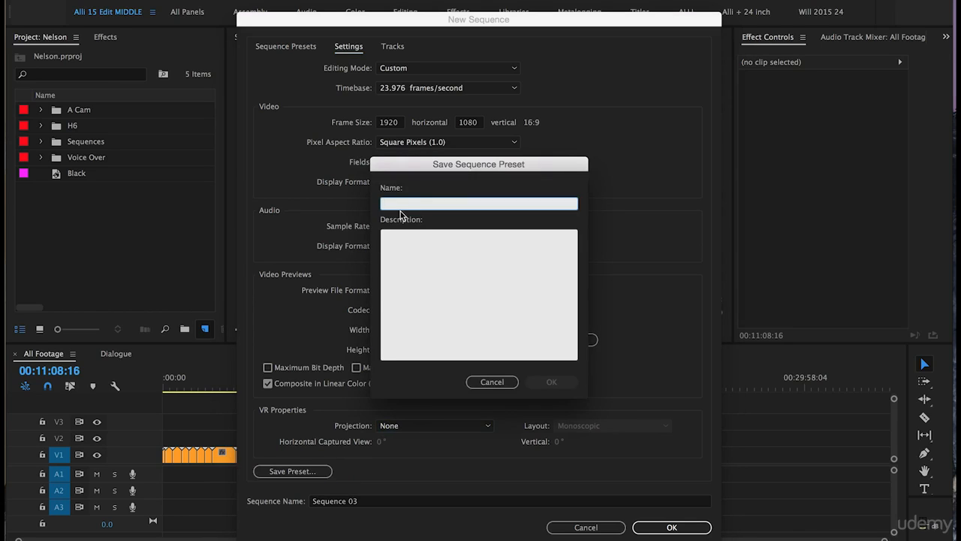
text(1)
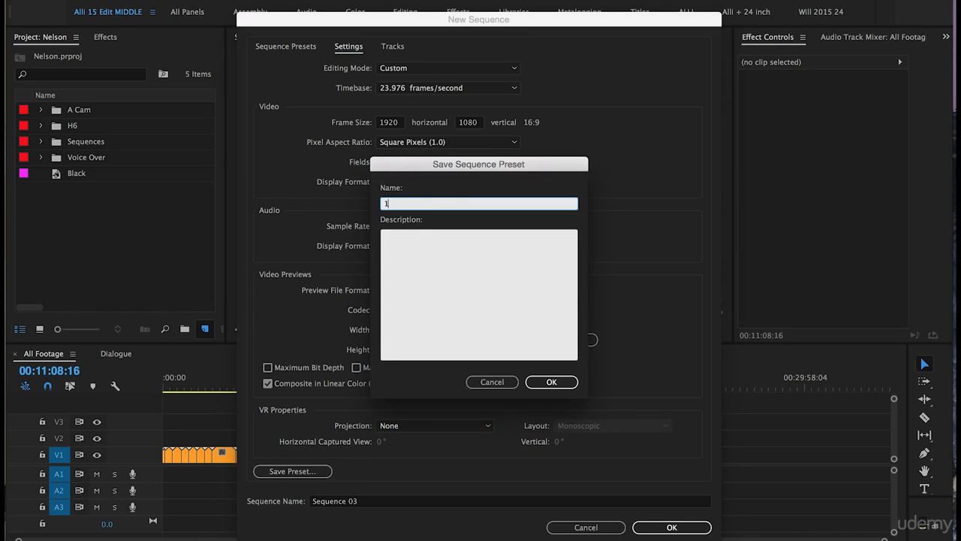
text(920 x 1080 23.)
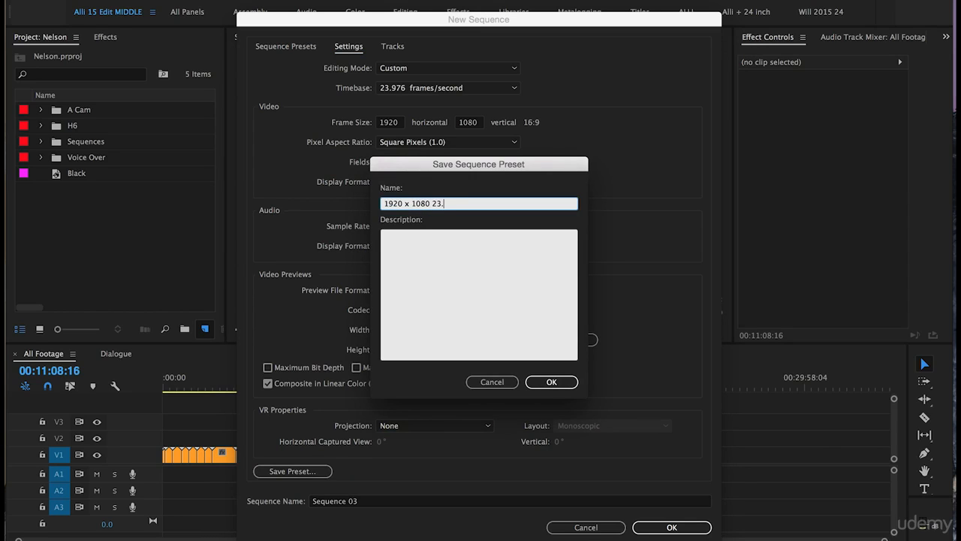
text(98)
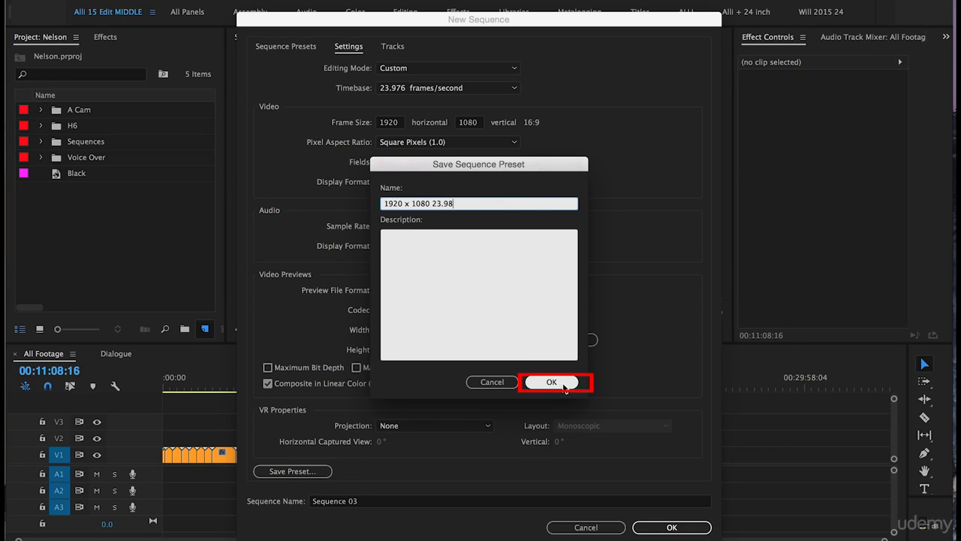
Save the preset and expand Custom to show it beside the 4K UHD 23.98 preset
click(551, 382)
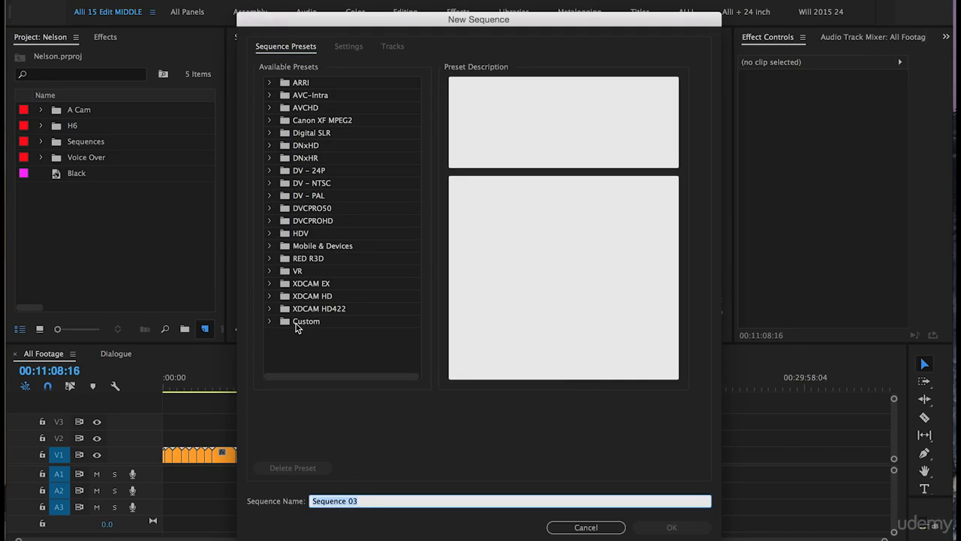
click(269, 321)
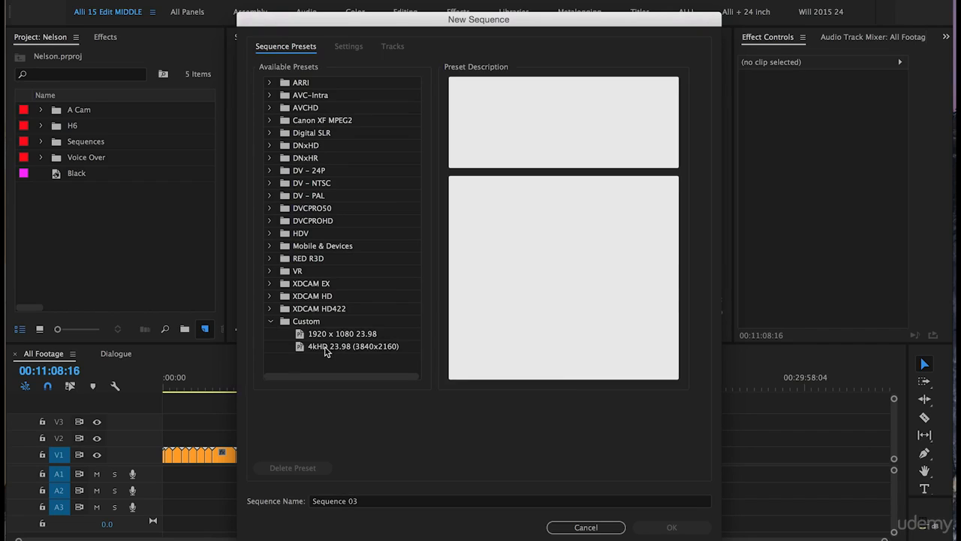